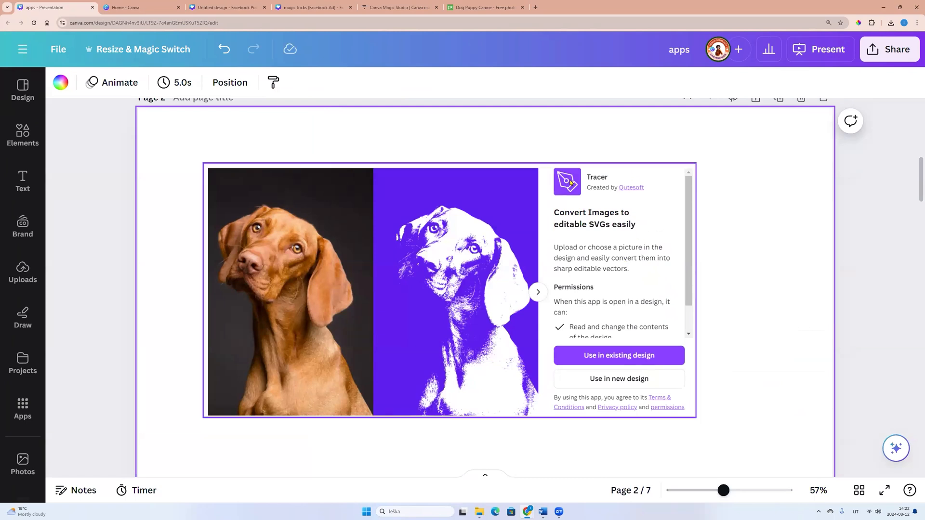
{"action": "mouse_move", "coordinate": [632, 190]}
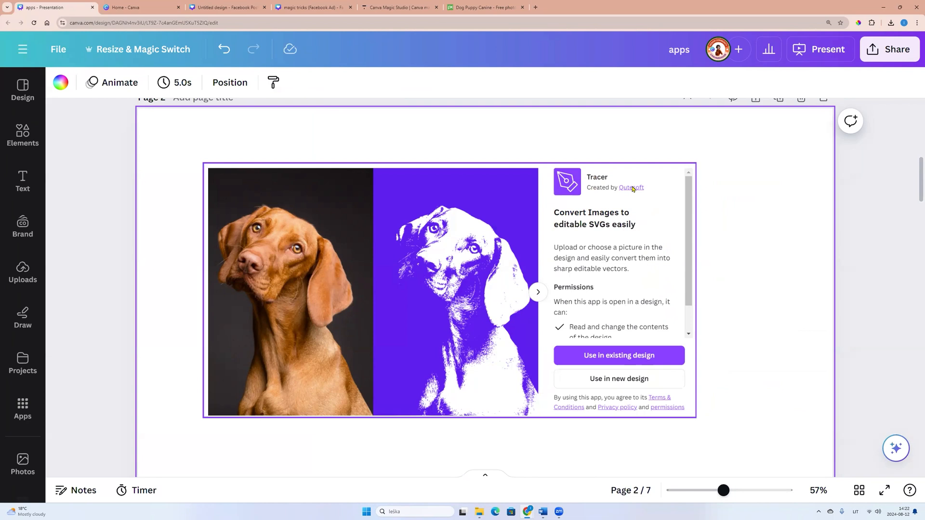
- From Canva Home, create a blank Facebook Post (Landscape) design
{"action": "left_click", "coordinate": [142, 7]}
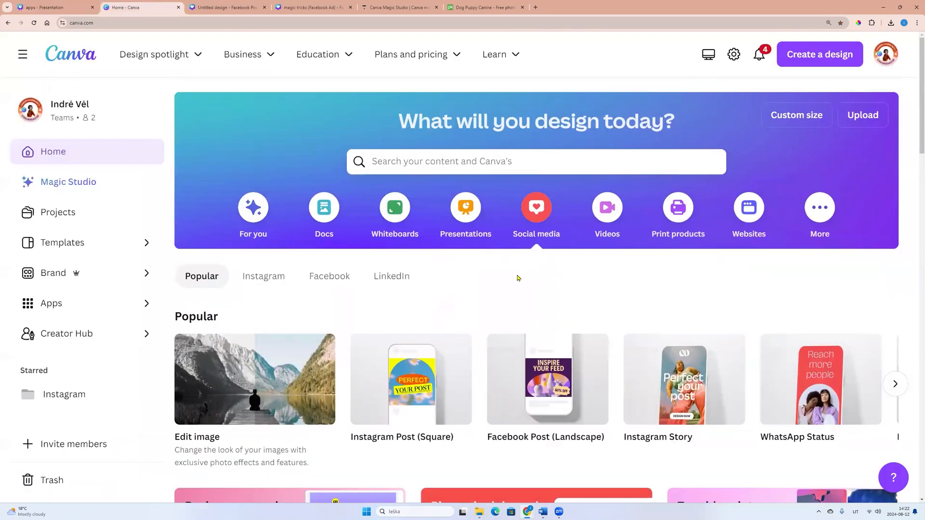
{"action": "mouse_move", "coordinate": [568, 254]}
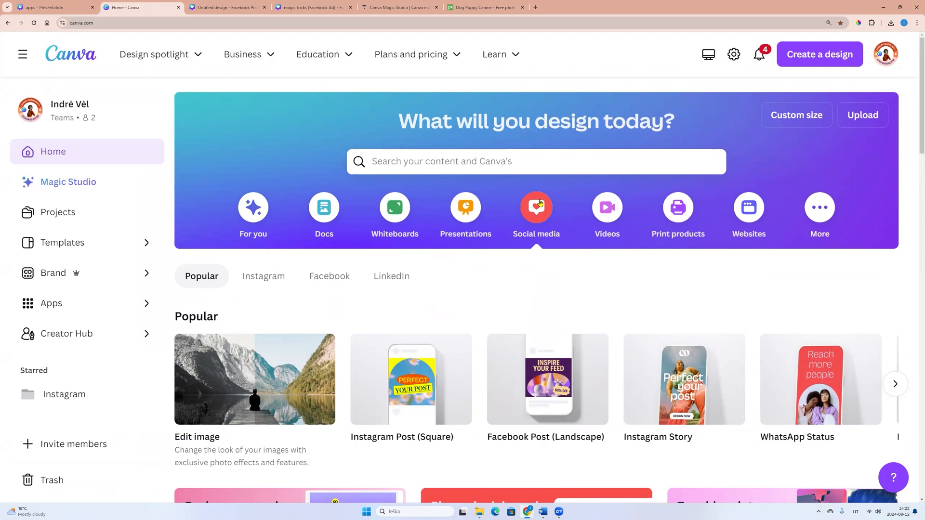
{"action": "mouse_move", "coordinate": [545, 379]}
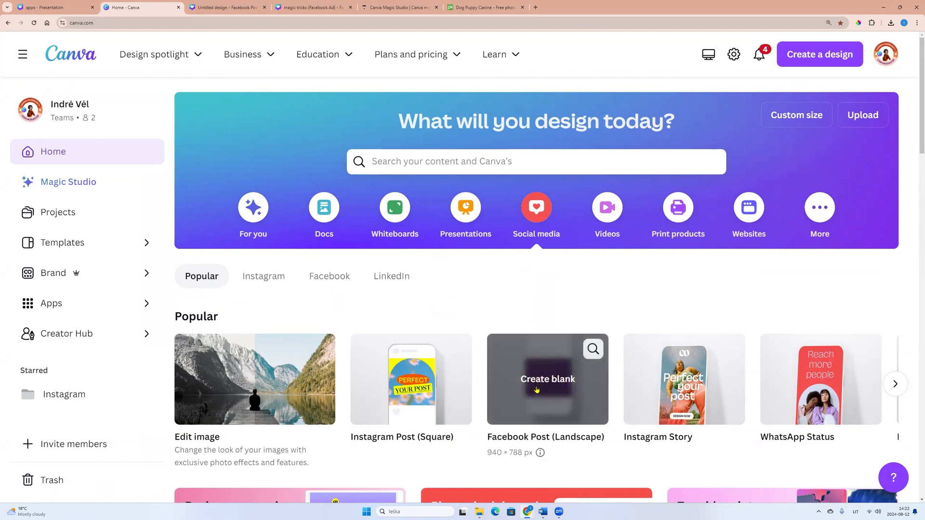
{"action": "left_click", "coordinate": [547, 378]}
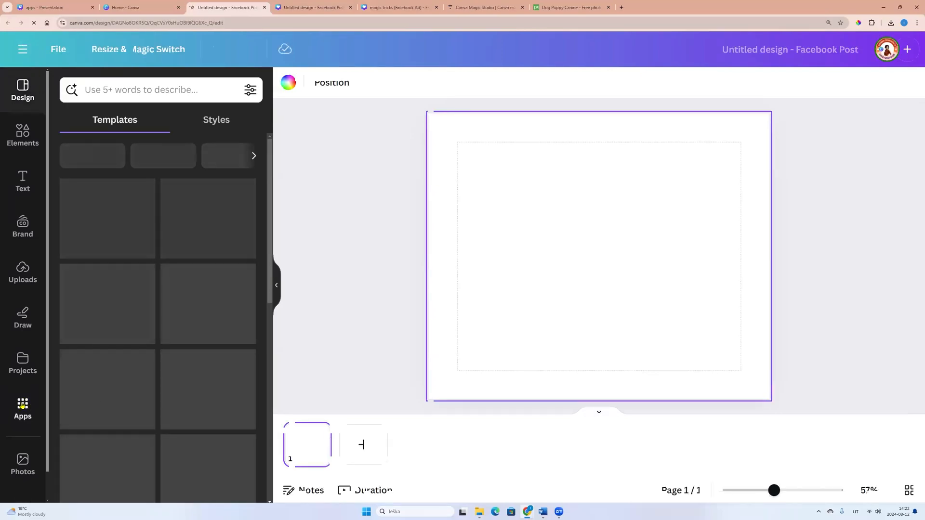
- Search the Apps panel for 'traced' and bring up the Tracer app's details
{"action": "left_click", "coordinate": [22, 408]}
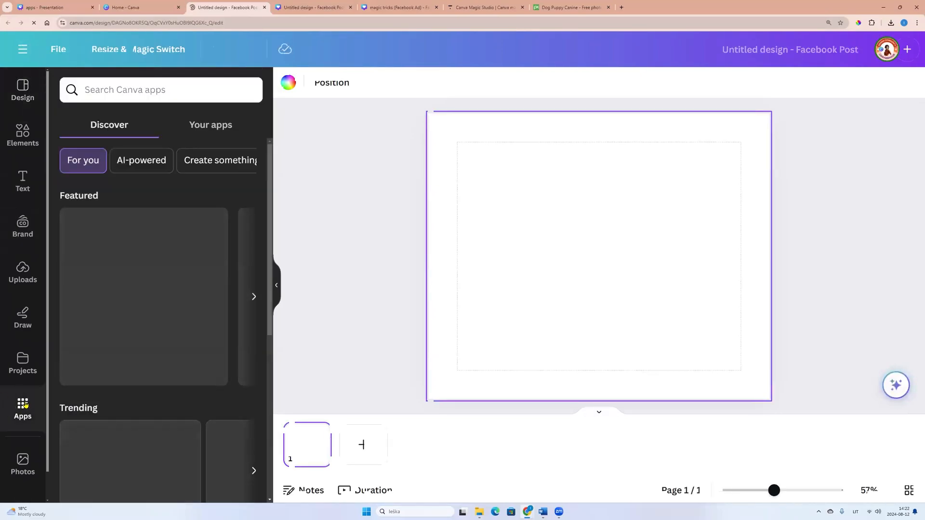
{"action": "type", "text": "tra"}
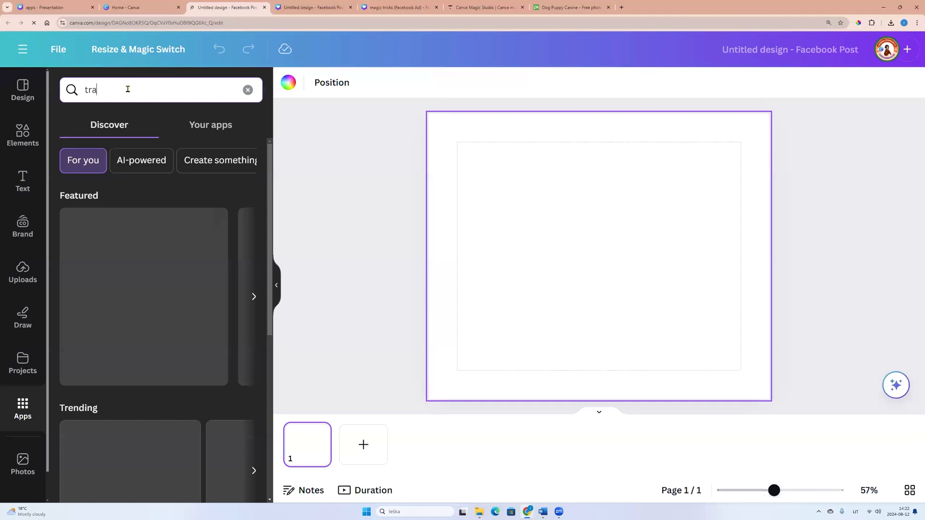
{"action": "type", "text": "ced"}
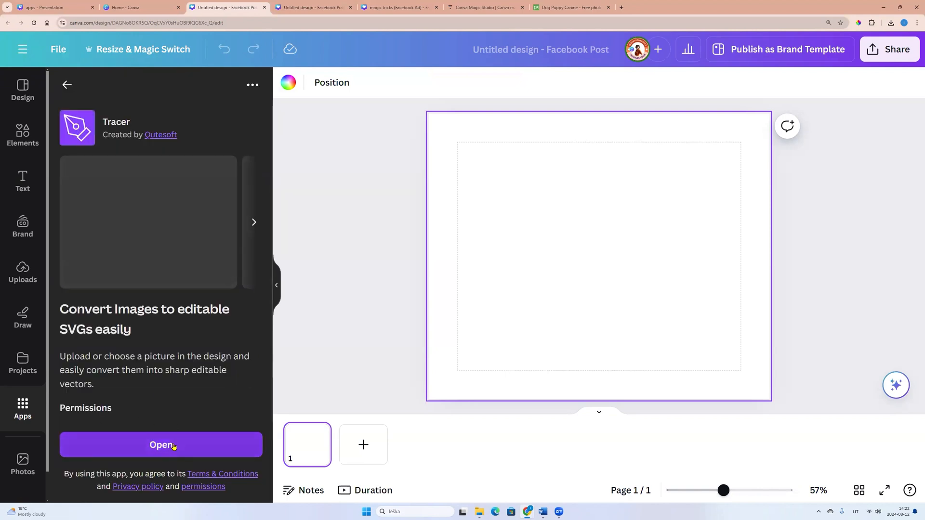
- Launch Tracer and upload a photo to get a black-and-white trace preview
{"action": "left_click", "coordinate": [161, 445]}
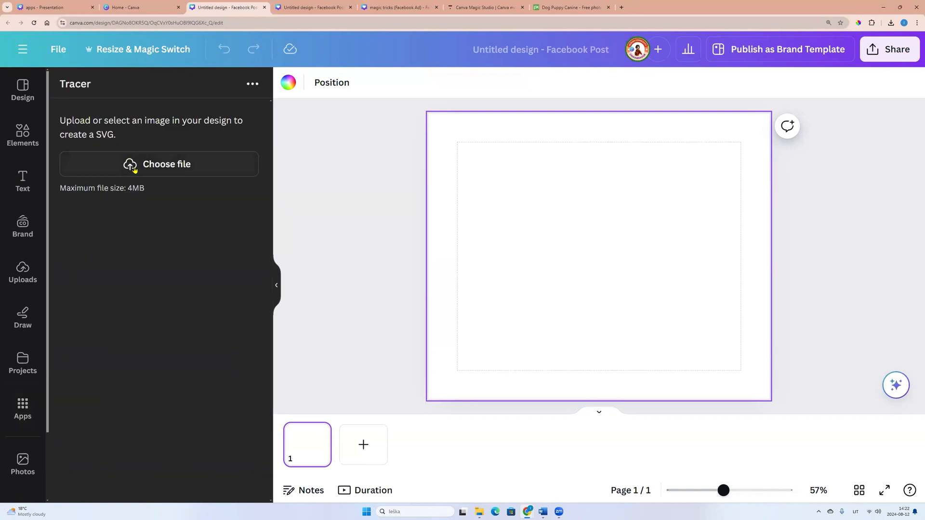
{"action": "mouse_move", "coordinate": [59, 194]}
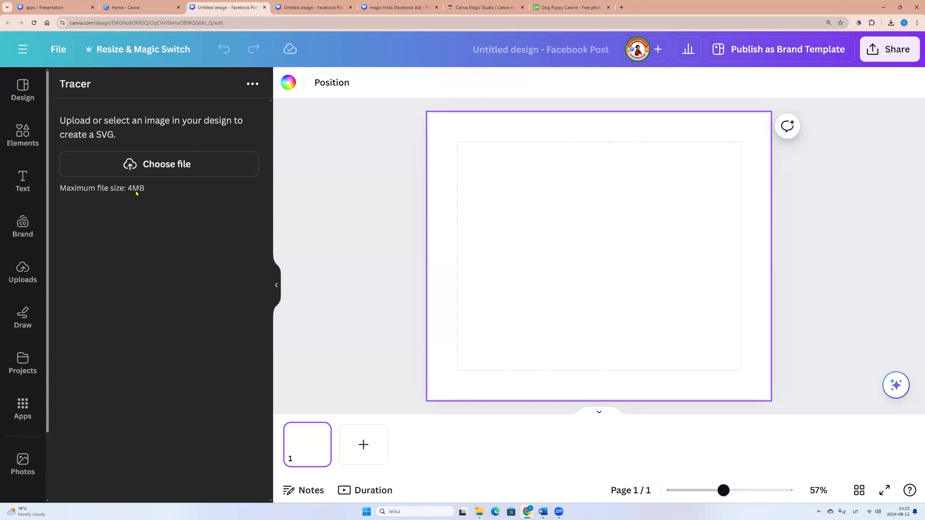
{"action": "mouse_move", "coordinate": [150, 171]}
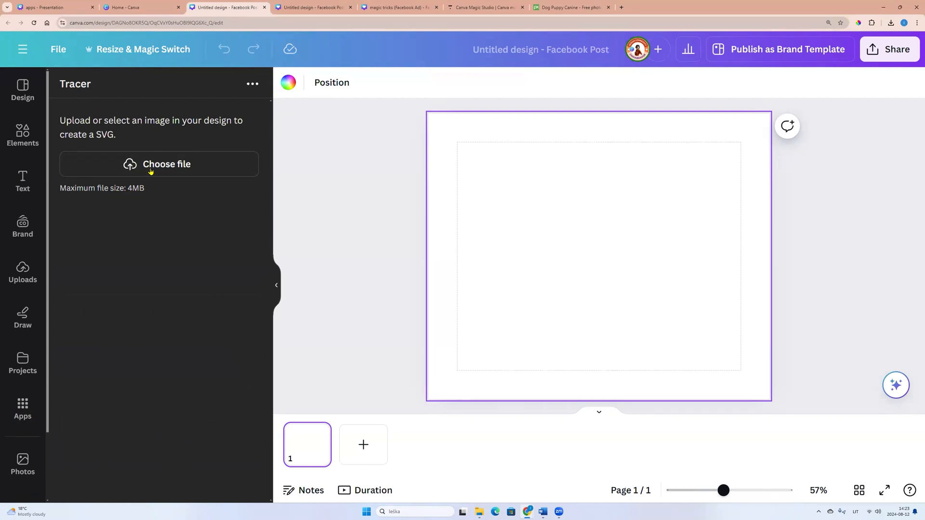
{"action": "left_click", "coordinate": [167, 164]}
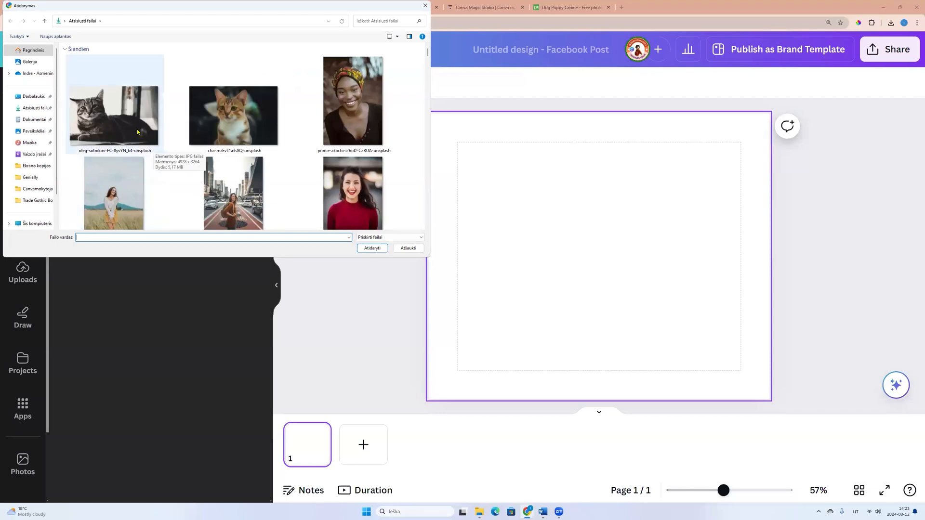
{"action": "scroll", "scroll_direction": "down", "scroll_amount": 3}
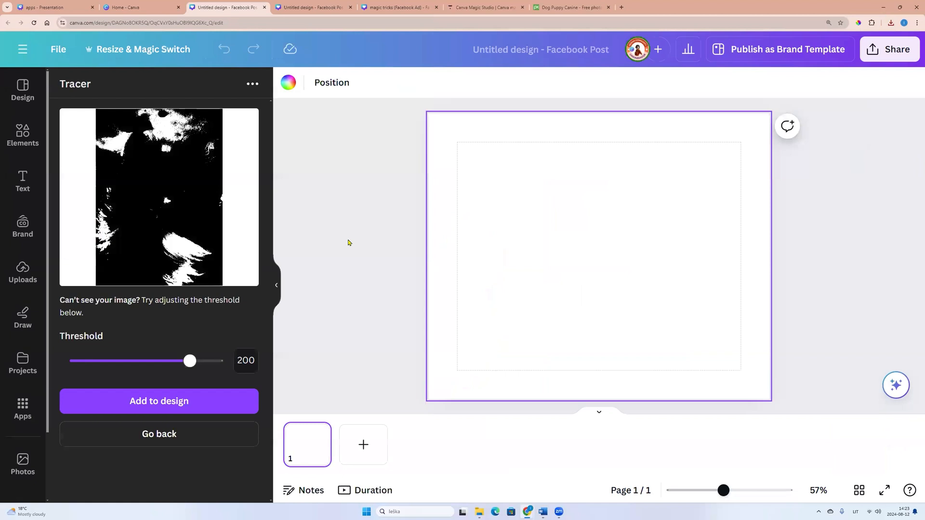
{"action": "mouse_move", "coordinate": [174, 167]}
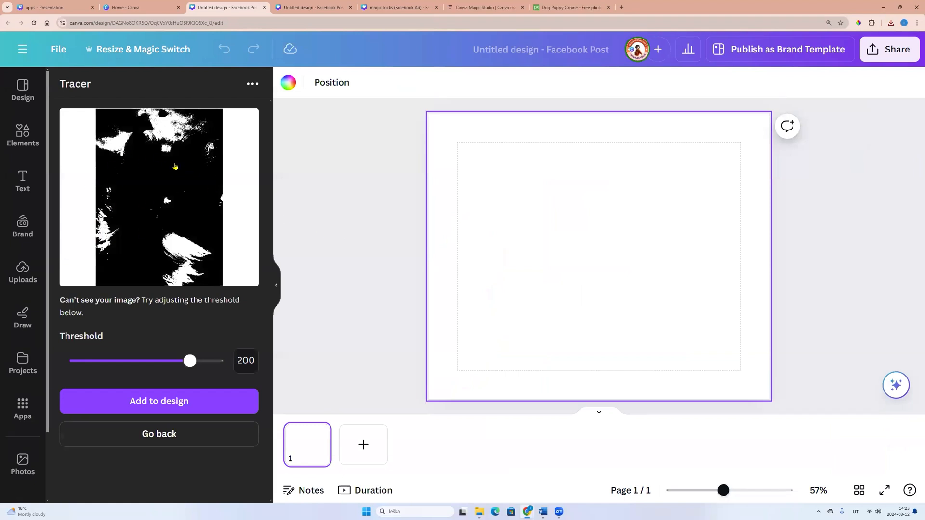
{"action": "mouse_move", "coordinate": [220, 278]}
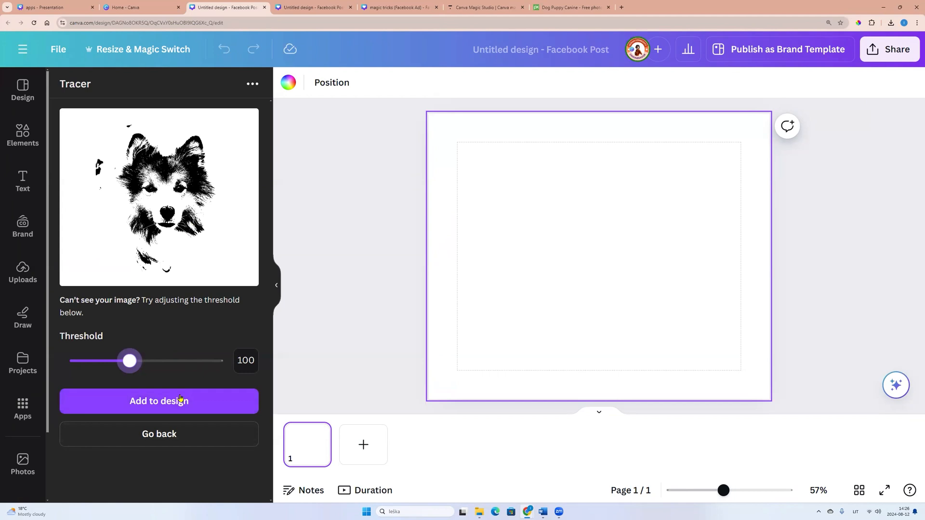
- Add the traced dog, threshold lowered to 100, onto the post
{"action": "left_click", "coordinate": [159, 401]}
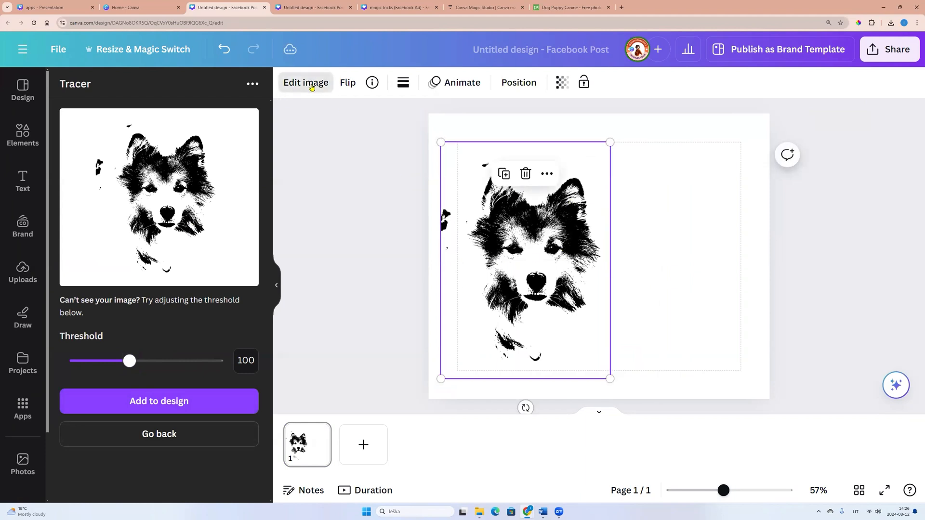
- Crop the traced dog tighter to remove the stray marks below its face
{"action": "left_click", "coordinate": [305, 83]}
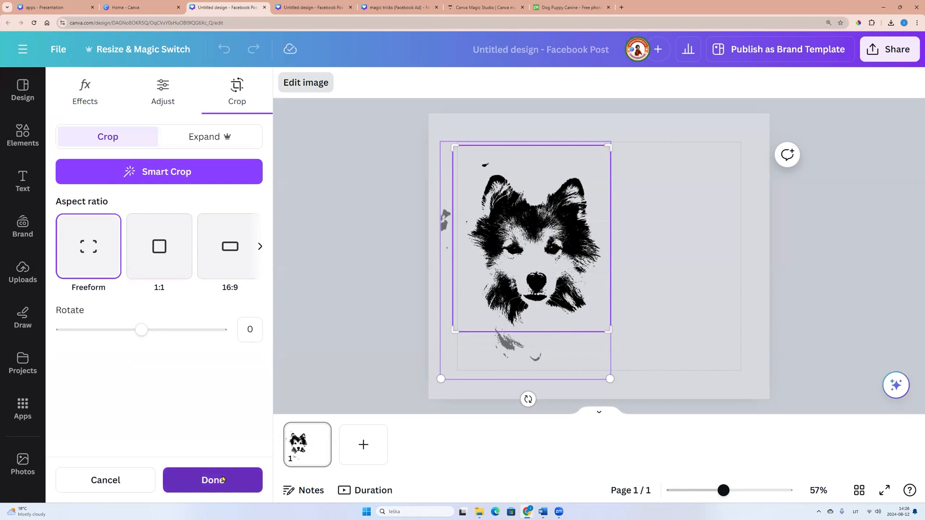
{"action": "left_click", "coordinate": [212, 480]}
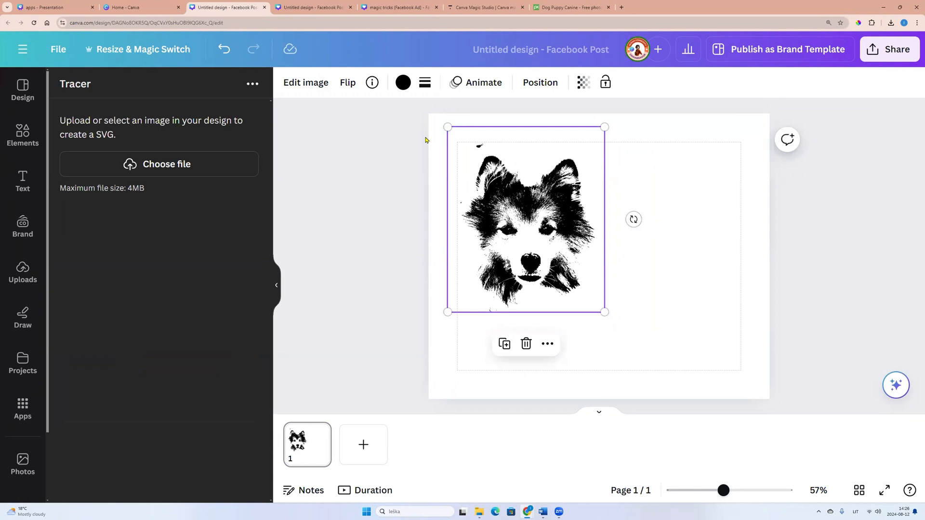
- Recolour the traced dog, trying orange, purple-blue and black, ending on a warm orange-brown
{"action": "left_click", "coordinate": [403, 83]}
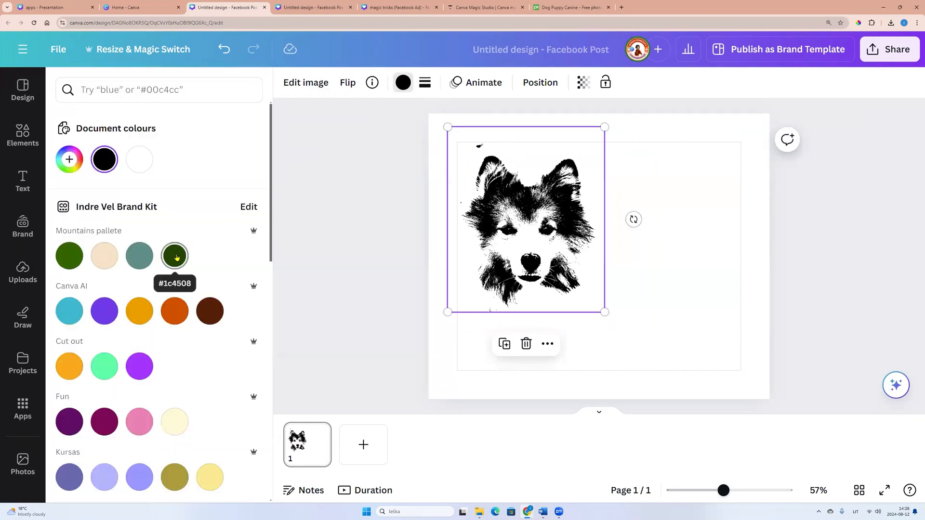
{"action": "left_click", "coordinate": [175, 311]}
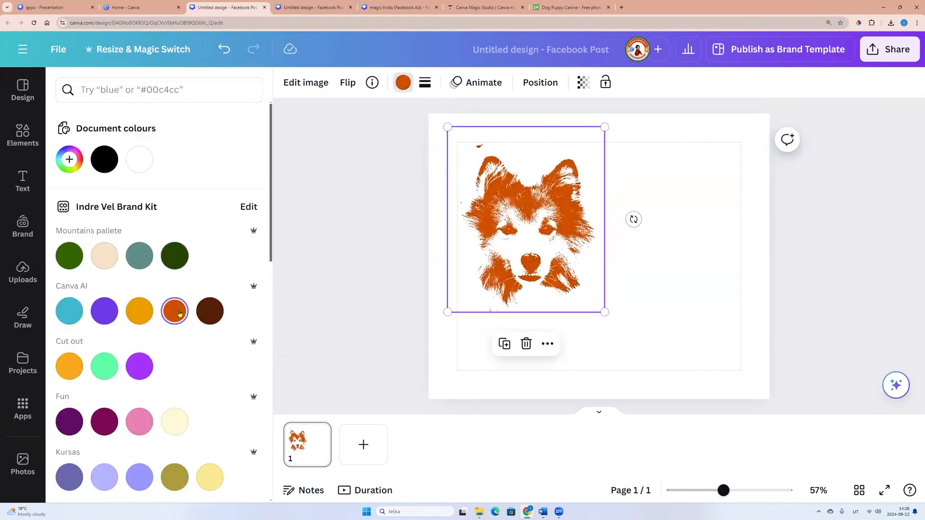
{"action": "scroll", "scroll_direction": "down", "scroll_amount": 3}
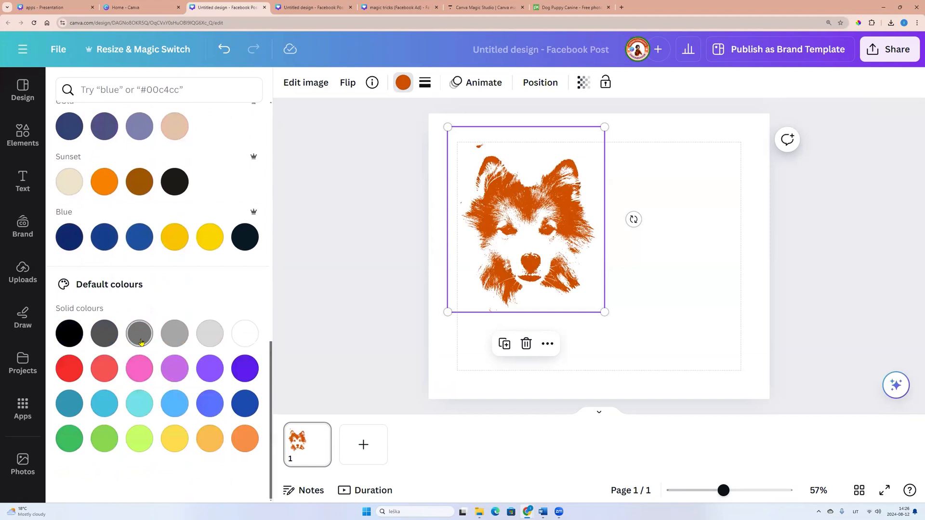
{"action": "left_click", "coordinate": [244, 403]}
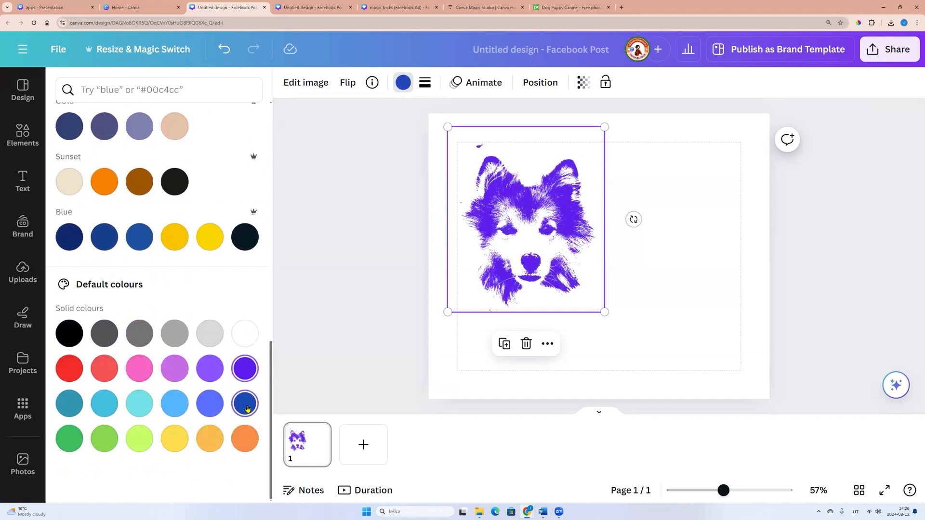
{"action": "left_click", "coordinate": [69, 333]}
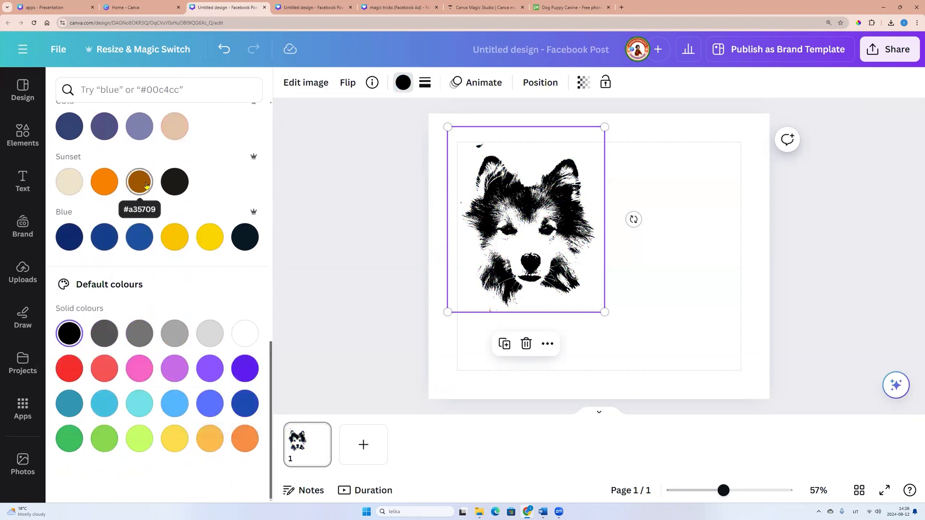
{"action": "left_click", "coordinate": [139, 182]}
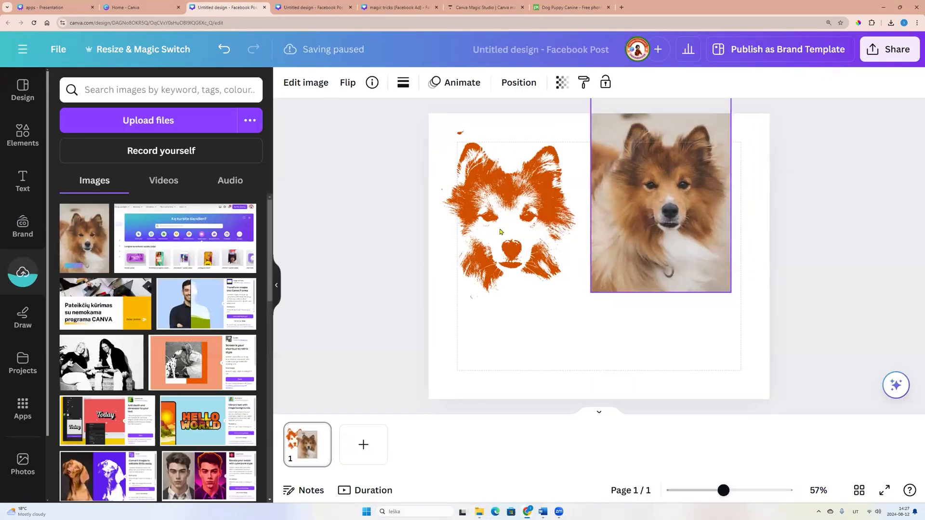
- Crop the orange dog trace copy via Edit image
{"action": "left_click", "coordinate": [506, 212]}
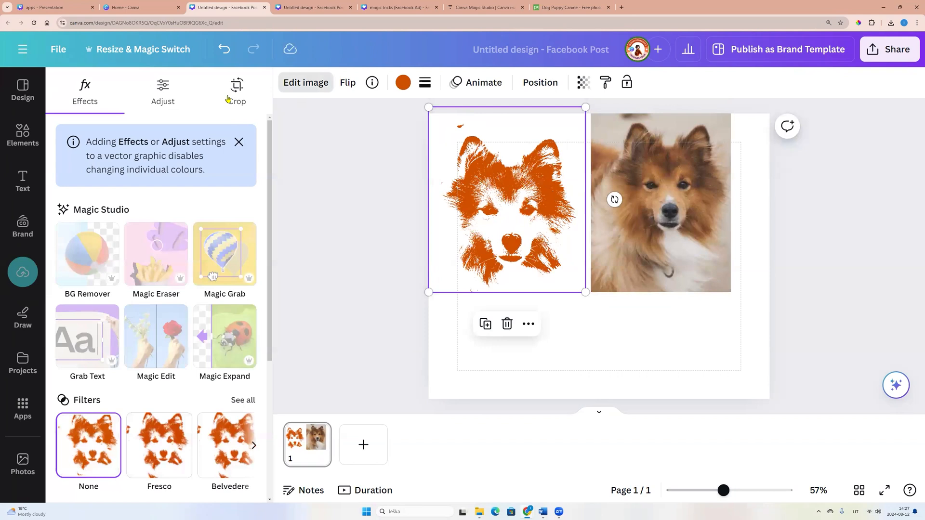
{"action": "left_click", "coordinate": [237, 91]}
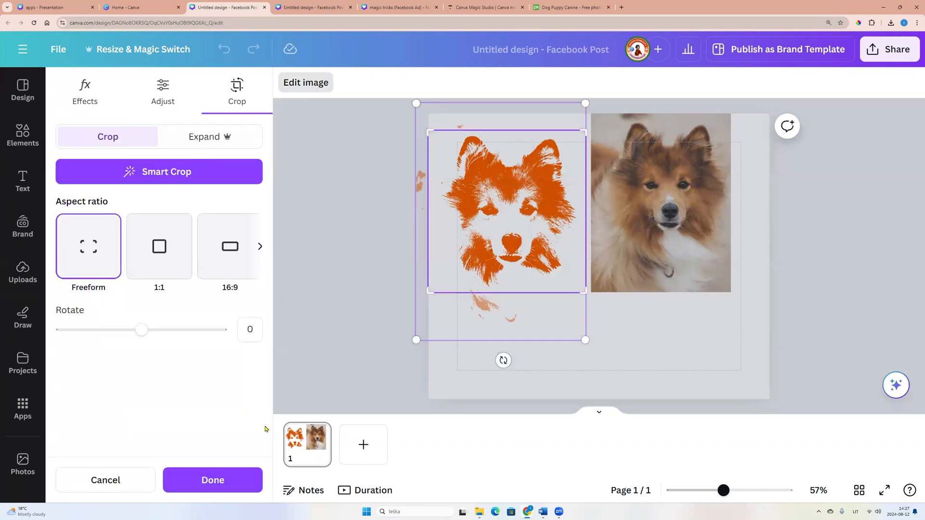
{"action": "left_click", "coordinate": [212, 480]}
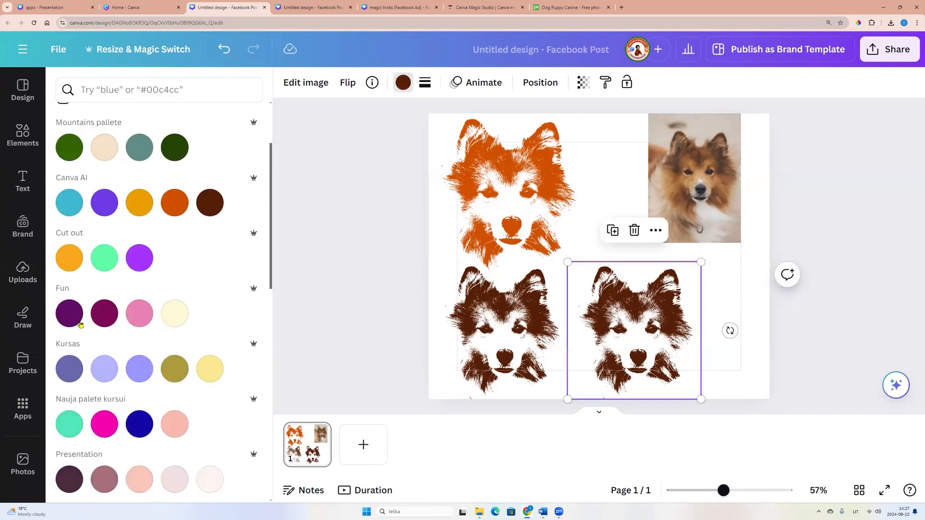
- Colour the third dog silhouette dark grey and add a blank second page
{"action": "left_click", "coordinate": [69, 313]}
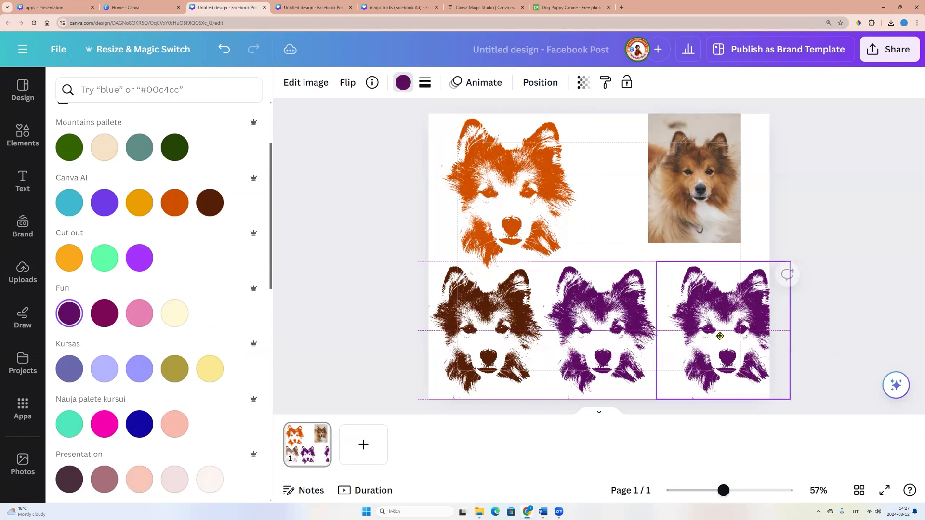
{"action": "left_click", "coordinate": [22, 273]}
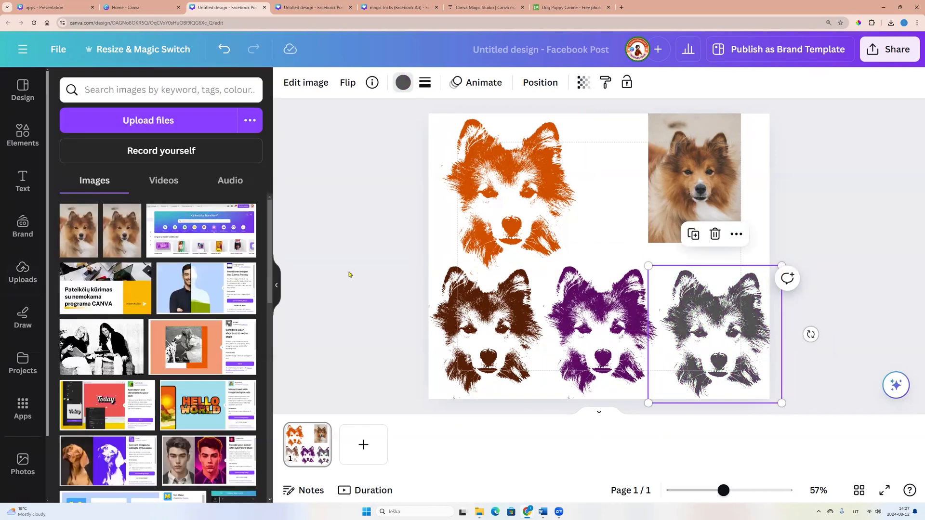
{"action": "left_click", "coordinate": [364, 445]}
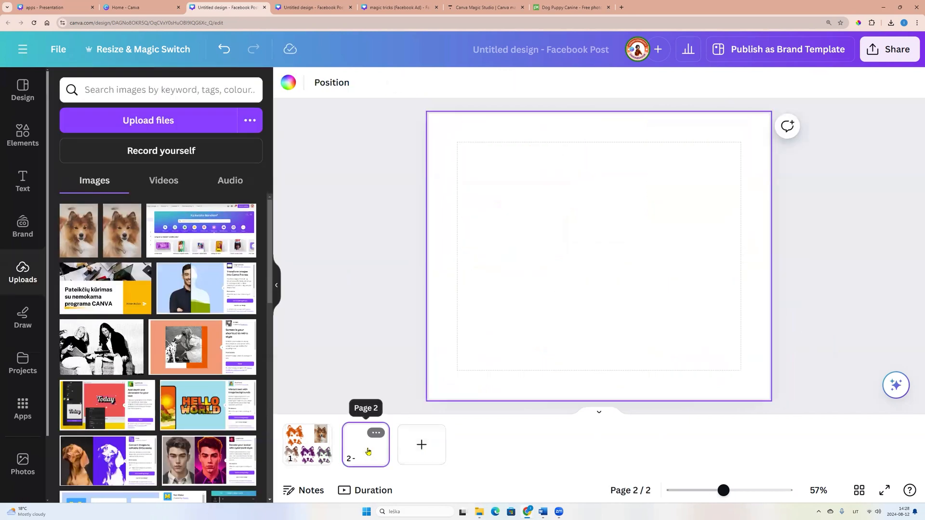
{"action": "mouse_move", "coordinate": [22, 464]}
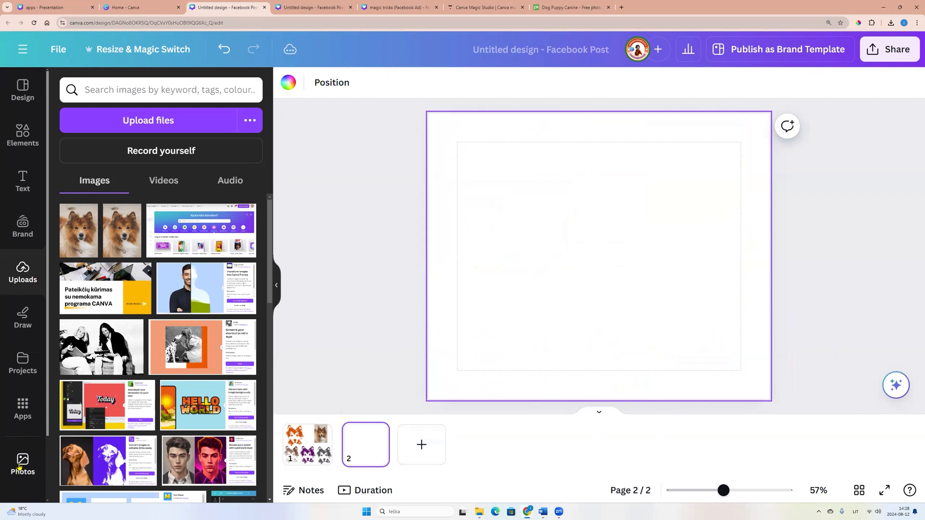
- Search Photos for 'woman' and add the smiling woman in a white sweater to page 2
{"action": "left_click", "coordinate": [22, 464]}
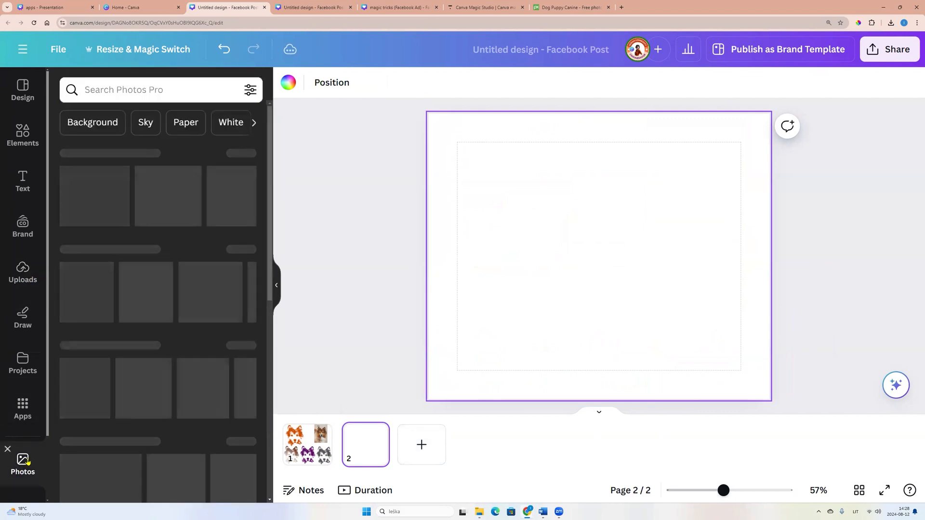
{"action": "type", "text": "w"}
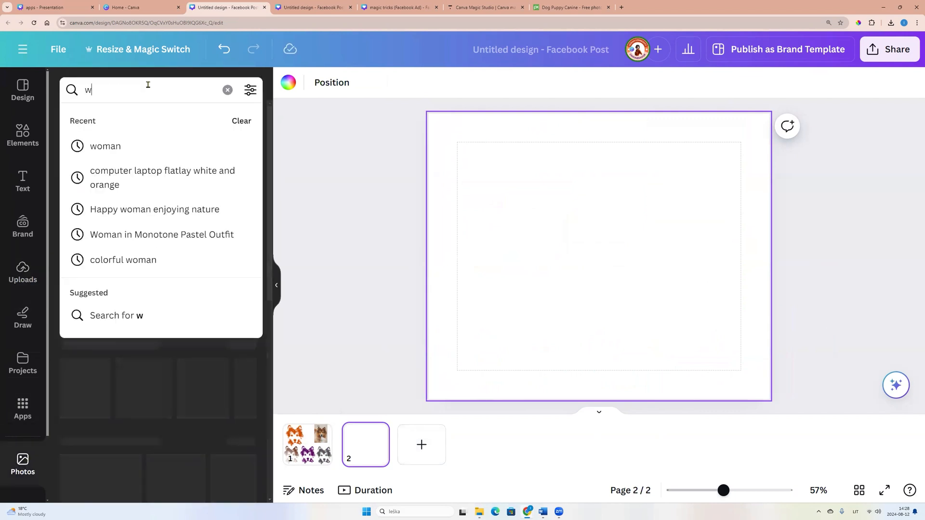
{"action": "left_click", "coordinate": [105, 146]}
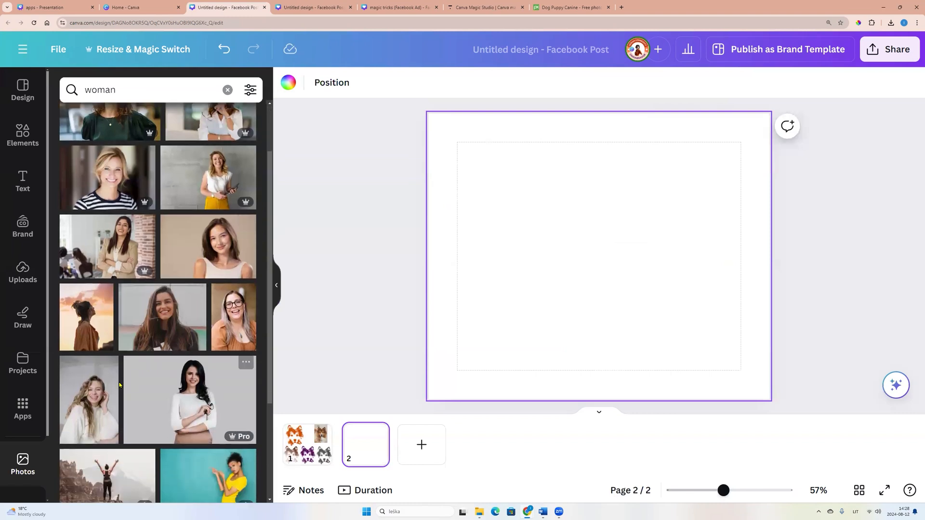
{"action": "left_click", "coordinate": [88, 399]}
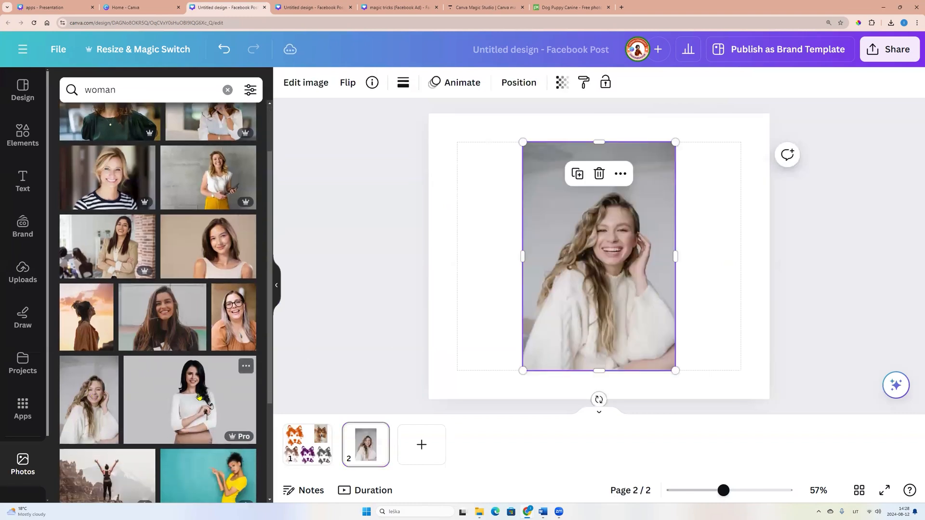
{"action": "scroll", "scroll_direction": "down", "scroll_amount": 3}
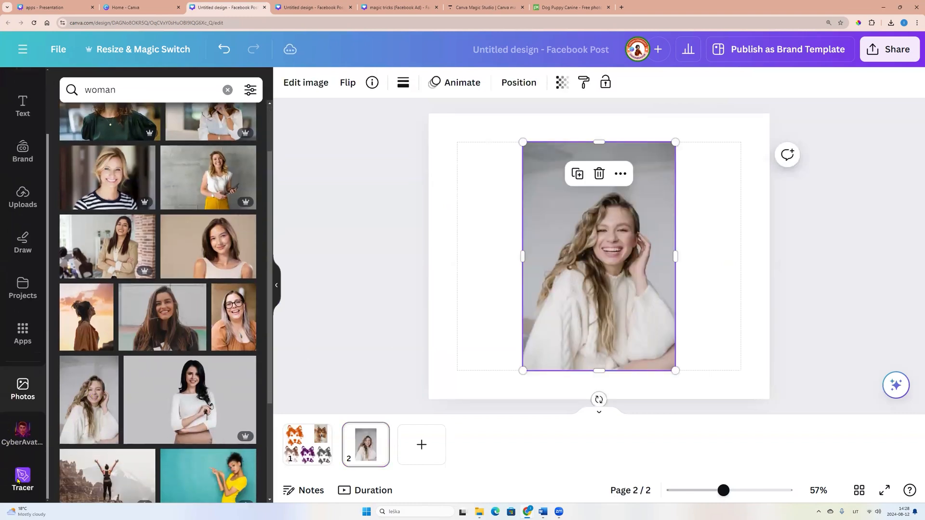
- Trace the selected woman photo into a black SVG silhouette with Tracer
{"action": "left_click", "coordinate": [23, 478]}
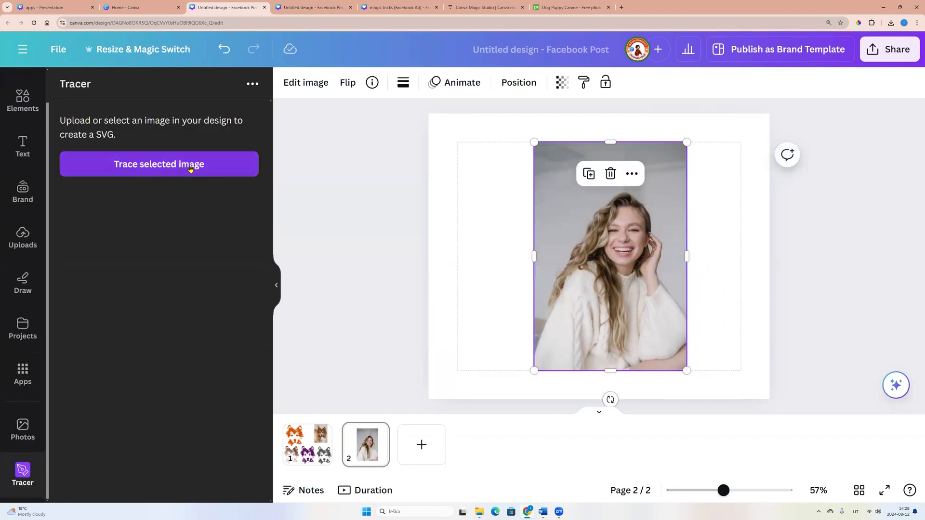
{"action": "left_click", "coordinate": [159, 164]}
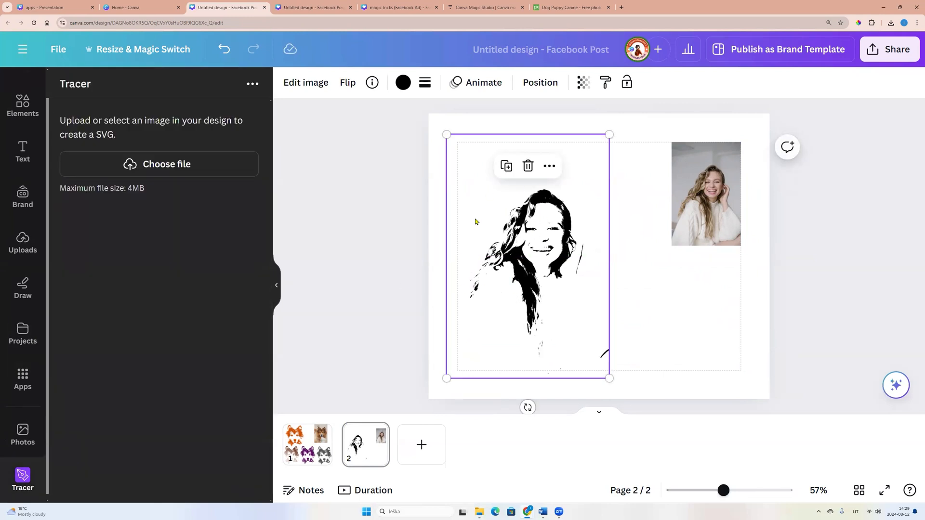
{"action": "mouse_move", "coordinate": [404, 82]}
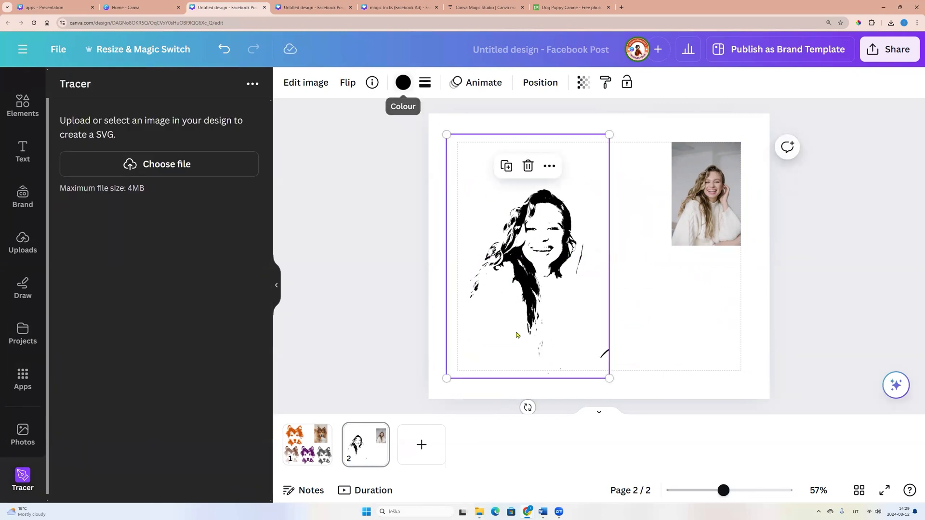
{"action": "mouse_move", "coordinate": [305, 89]}
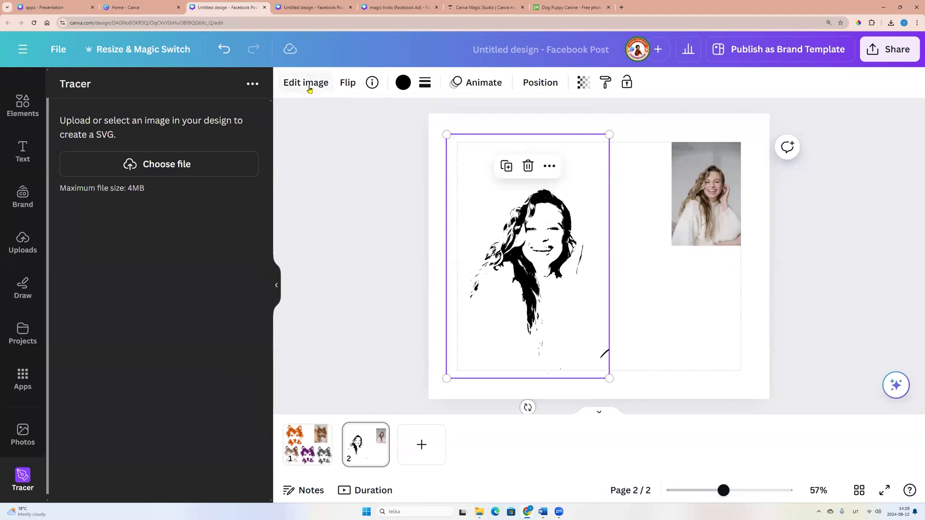
- Crop the woman's traced silhouette via Edit image
{"action": "left_click", "coordinate": [305, 83]}
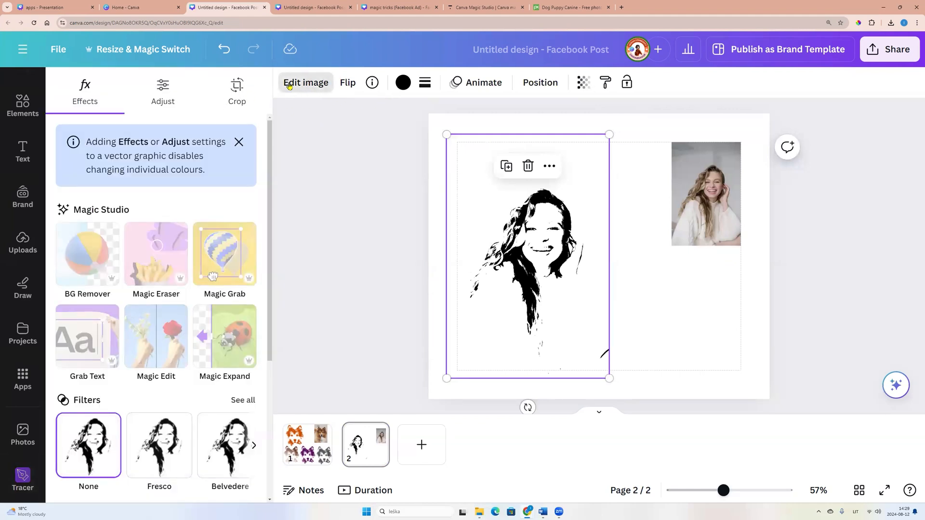
{"action": "left_click", "coordinate": [237, 92]}
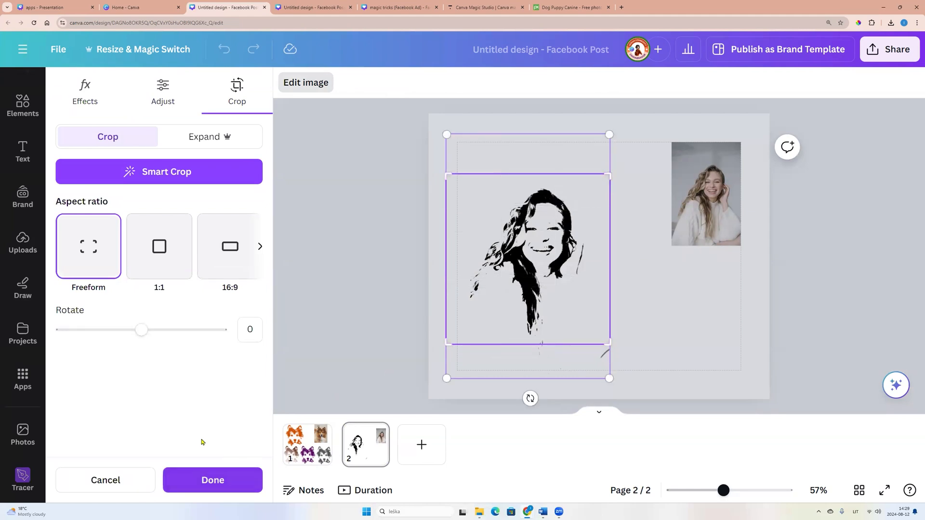
{"action": "left_click", "coordinate": [212, 480]}
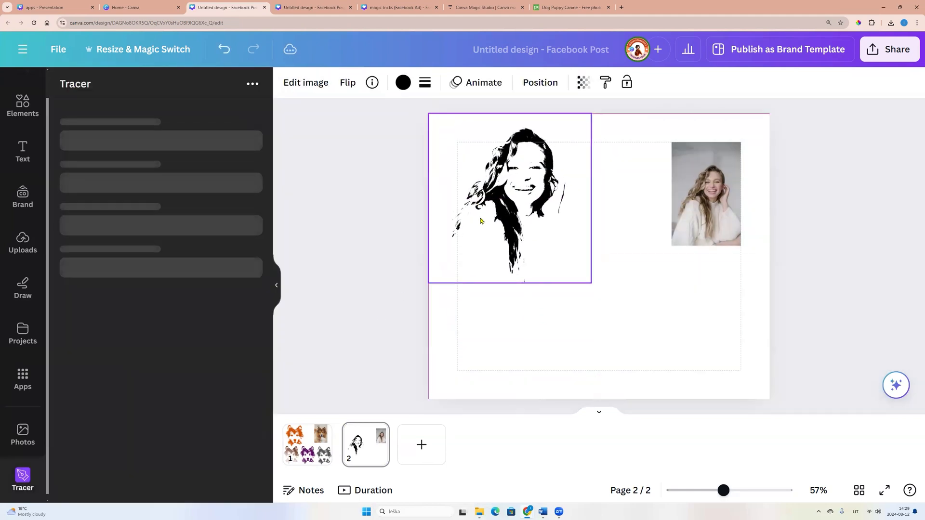
- Recolour the woman's silhouette dark brown from the Colour panel
{"action": "left_click", "coordinate": [403, 82]}
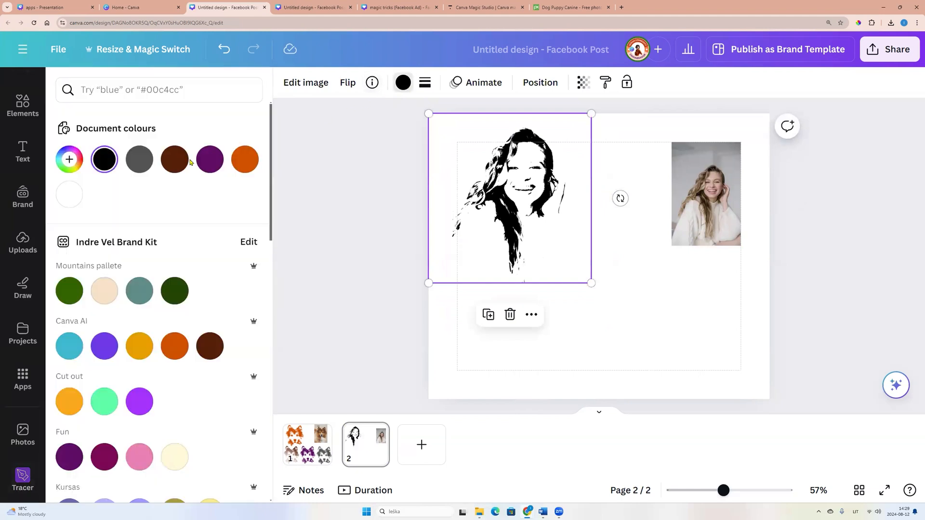
{"action": "left_click", "coordinate": [174, 159]}
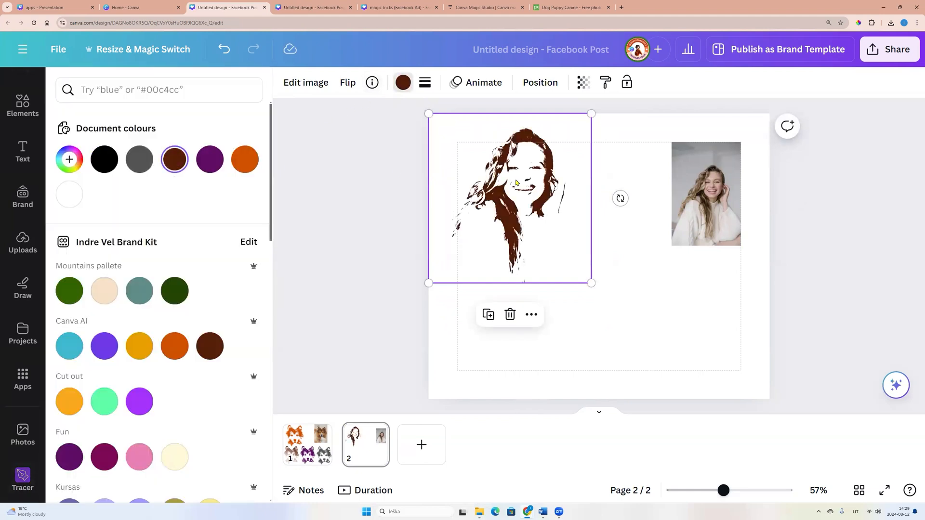
{"action": "left_click", "coordinate": [244, 159]}
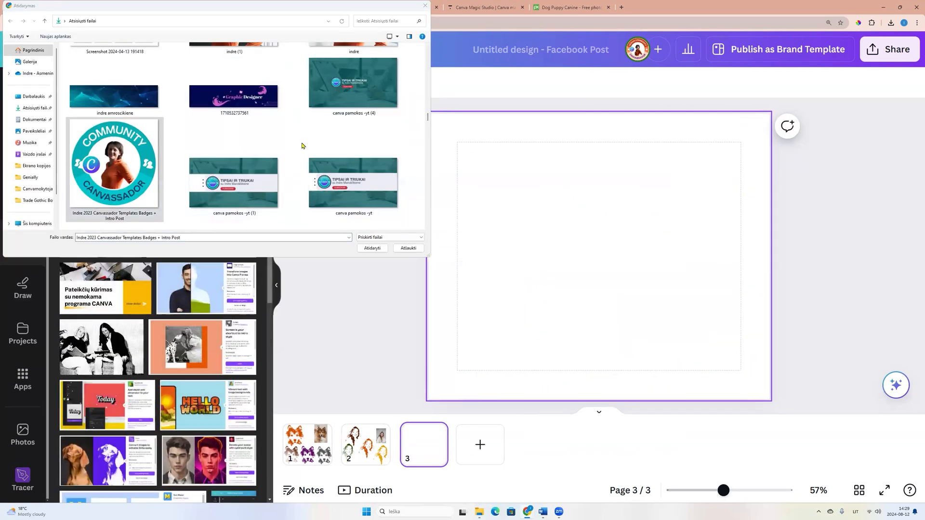
{"action": "left_click", "coordinate": [372, 248]}
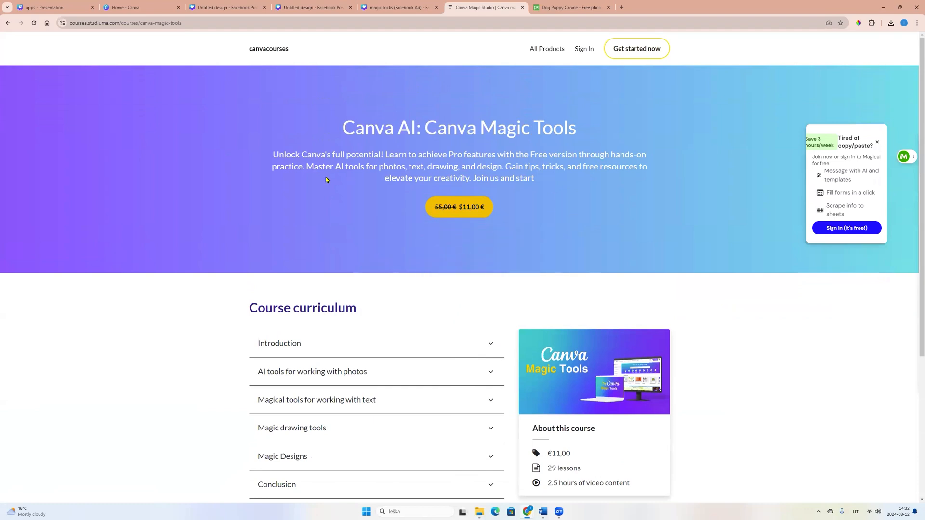
{"action": "mouse_move", "coordinate": [248, 148]}
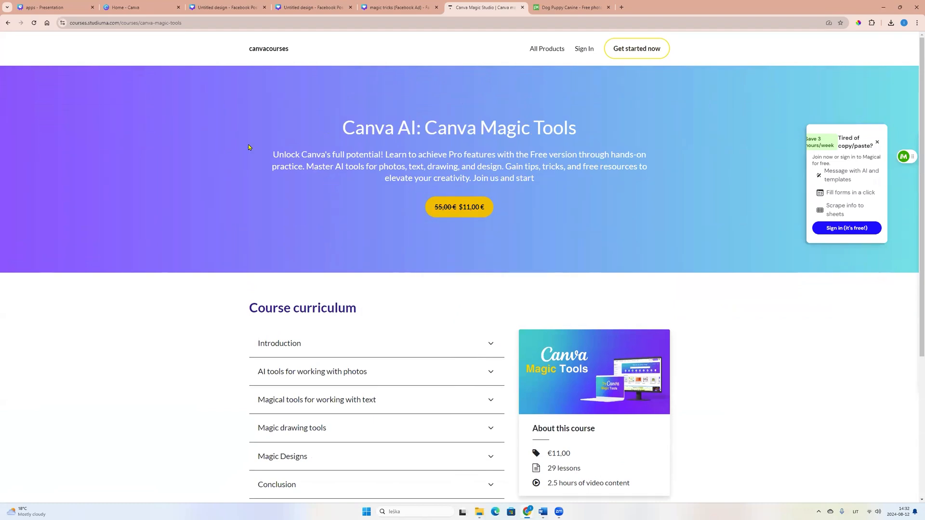
{"action": "mouse_move", "coordinate": [470, 311]}
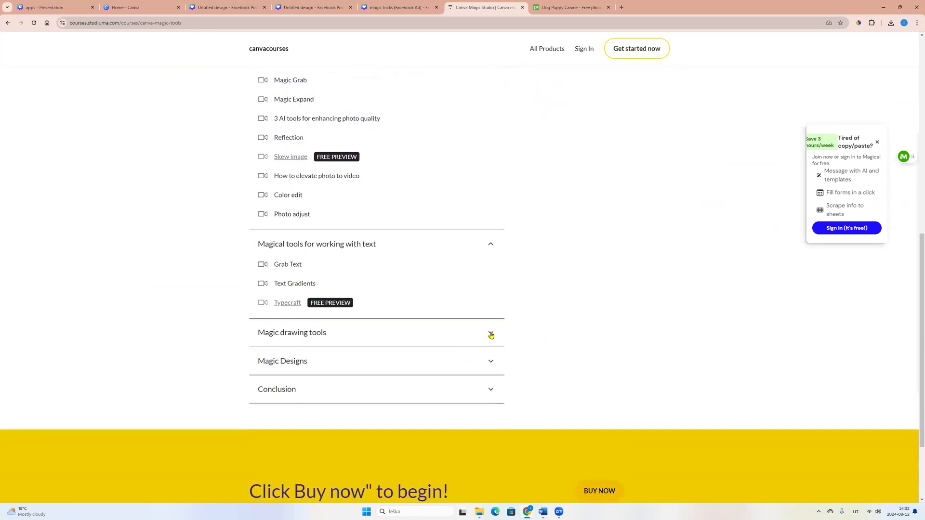
- Expand the Magic drawing tools lesson list, then return to the course header
{"action": "left_click", "coordinate": [291, 333]}
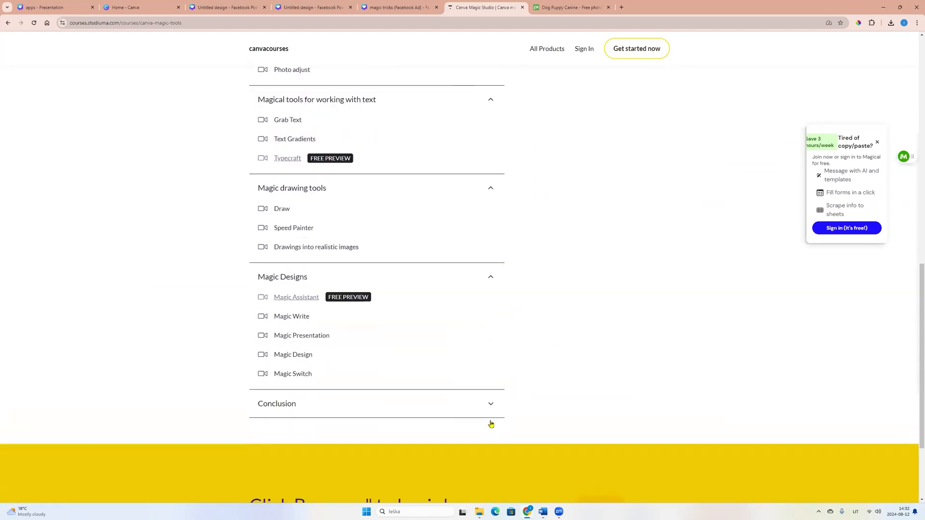
{"action": "scroll", "scroll_direction": "up", "scroll_amount": 3}
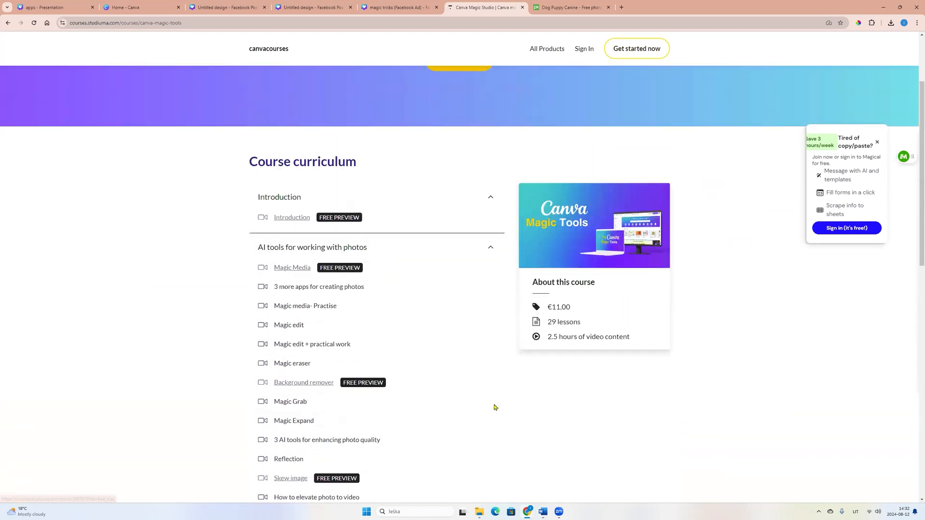
{"action": "scroll", "scroll_direction": "up", "scroll_amount": 3}
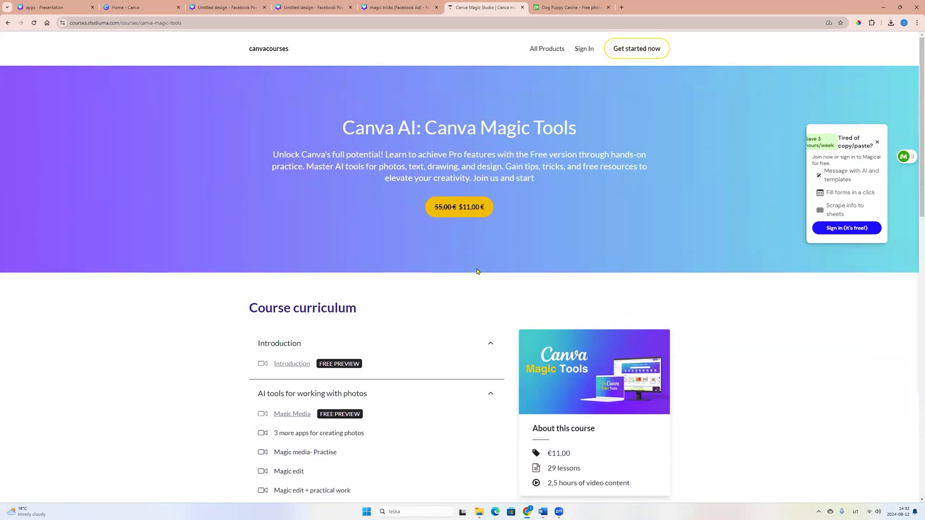
{"action": "mouse_move", "coordinate": [551, 156]}
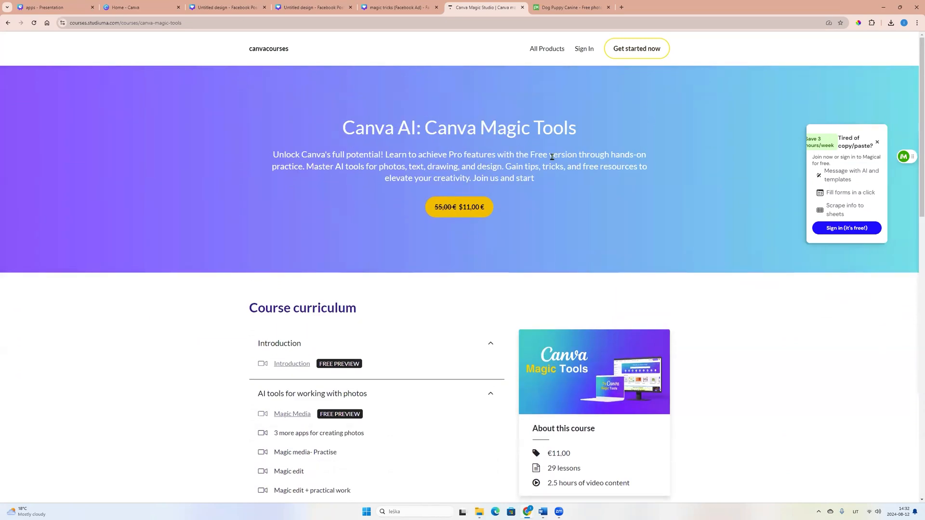
{"action": "mouse_move", "coordinate": [593, 275]}
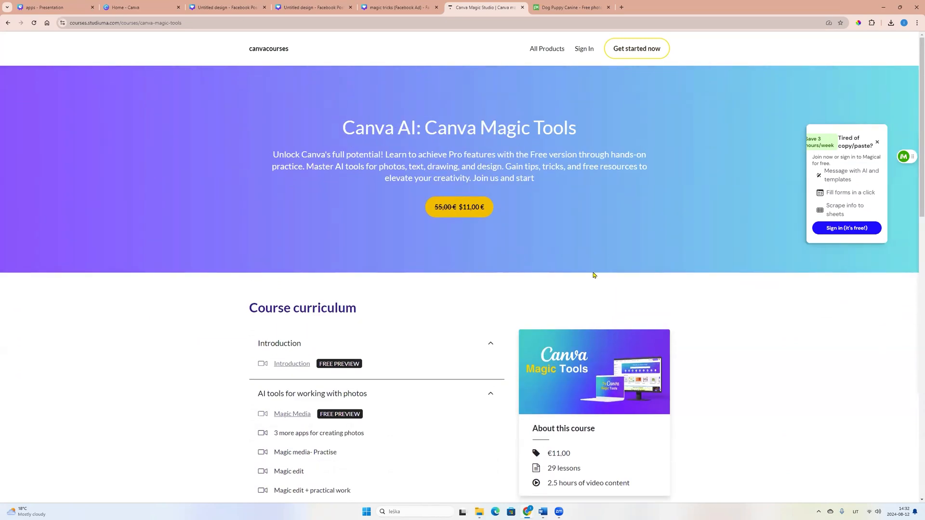
{"action": "left_click", "coordinate": [877, 142]}
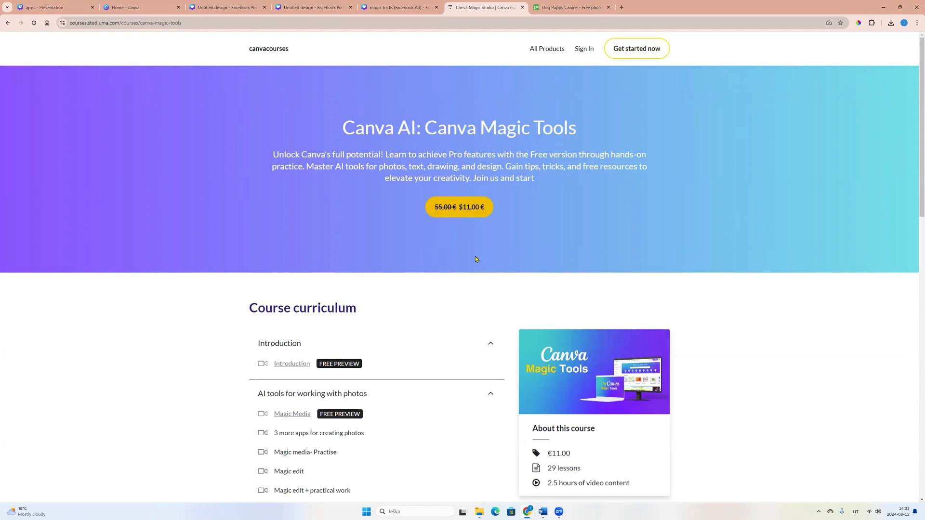